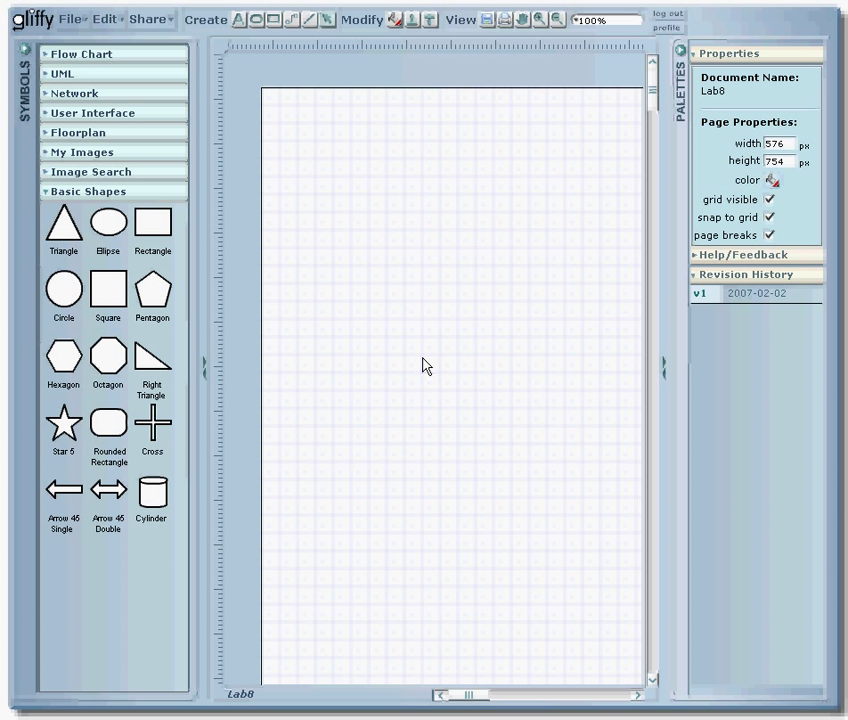
pyautogui.moveTo(424, 362)
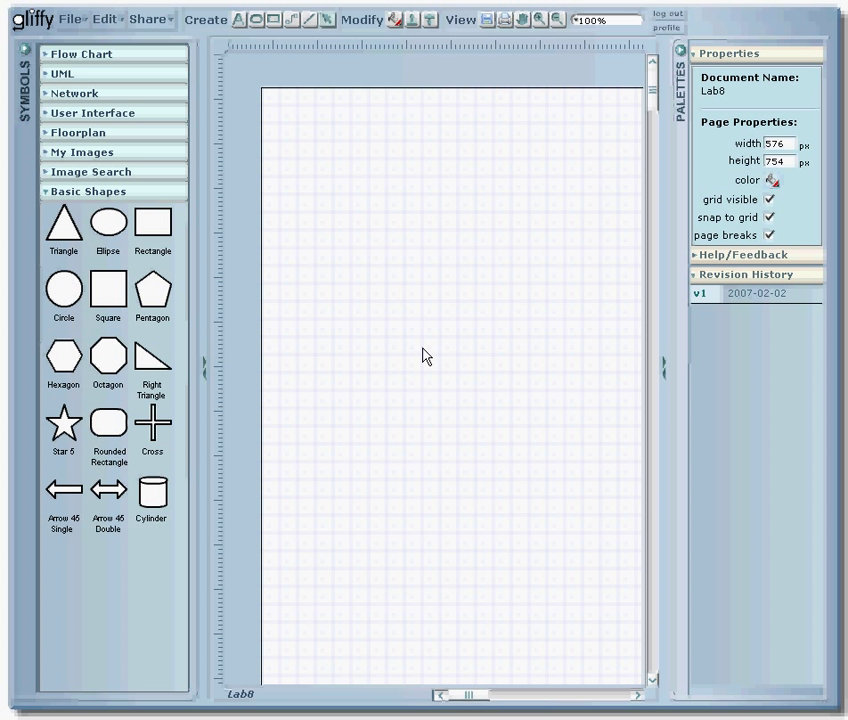
pyautogui.moveTo(338, 272)
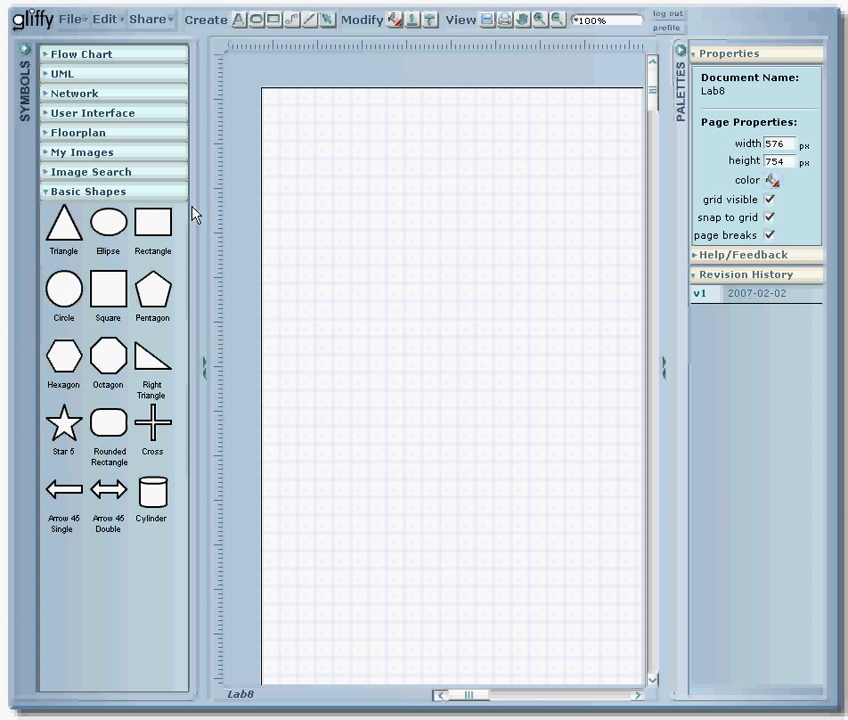
pyautogui.moveTo(572, 464)
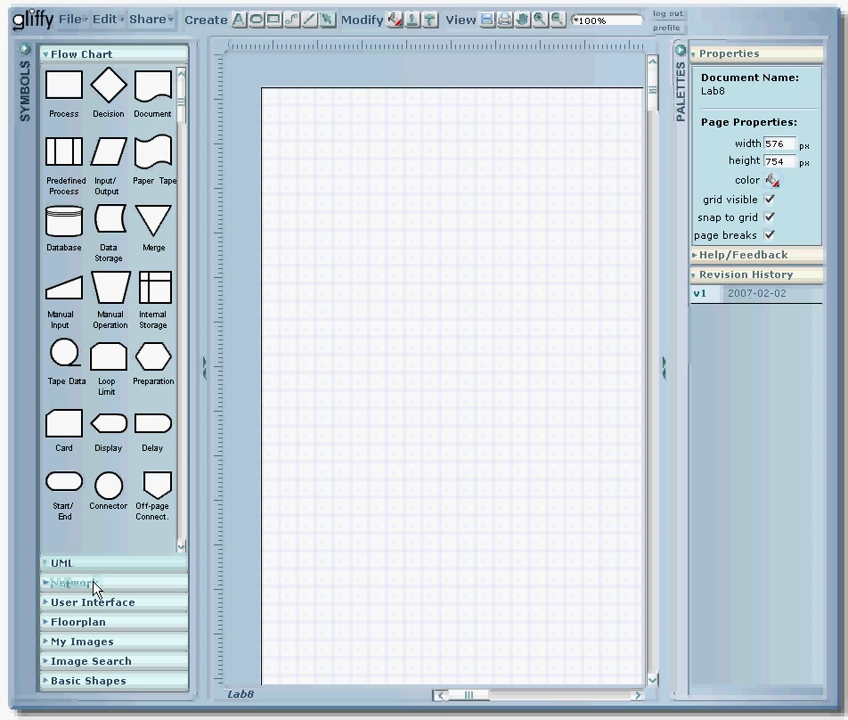
# - Browse the Network and Floorplan symbol sets, then return to Basic Shapes
pyautogui.click(72, 582)
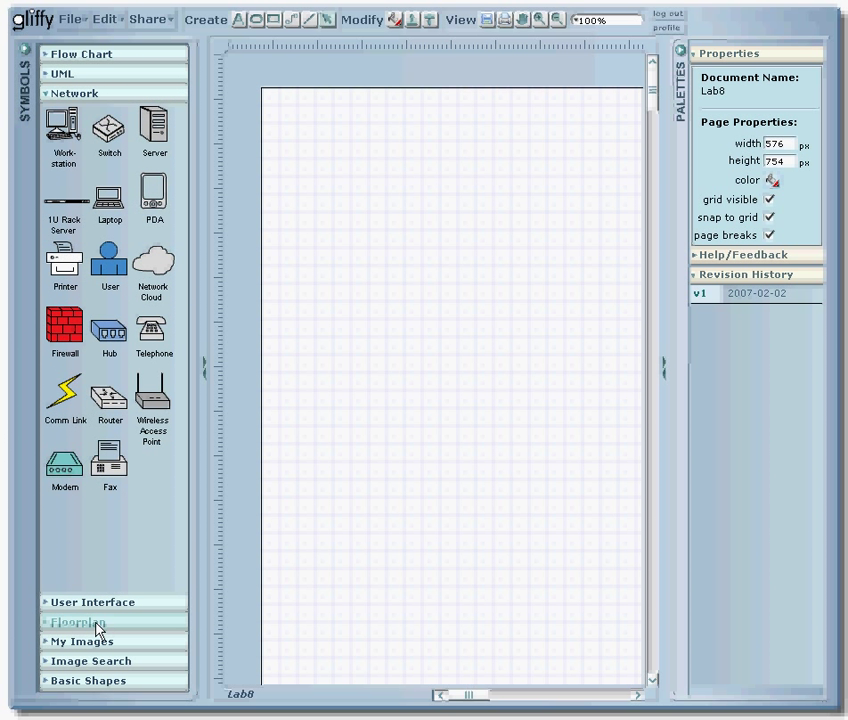
pyautogui.click(78, 622)
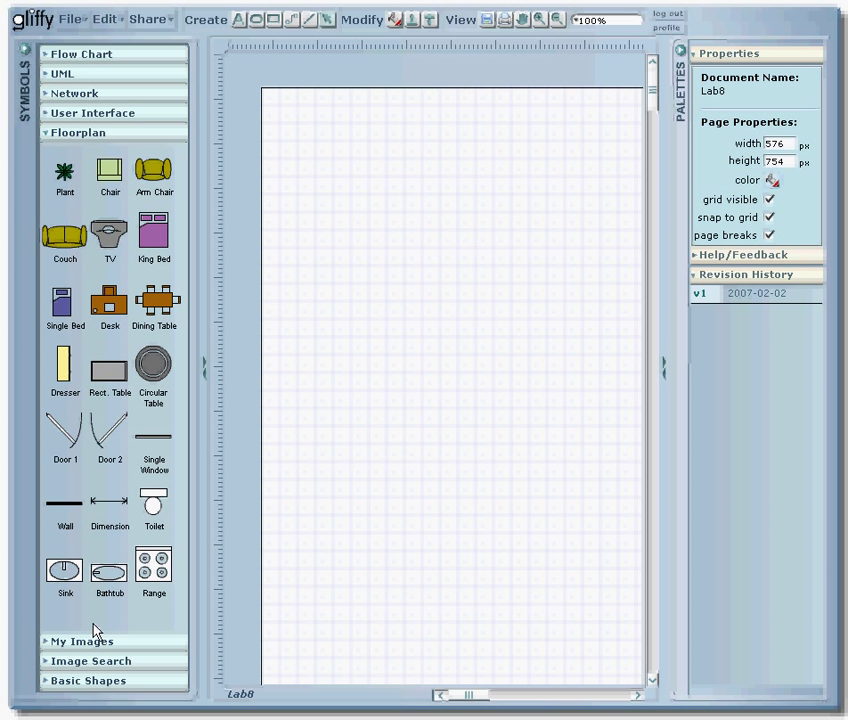
pyautogui.moveTo(96, 630)
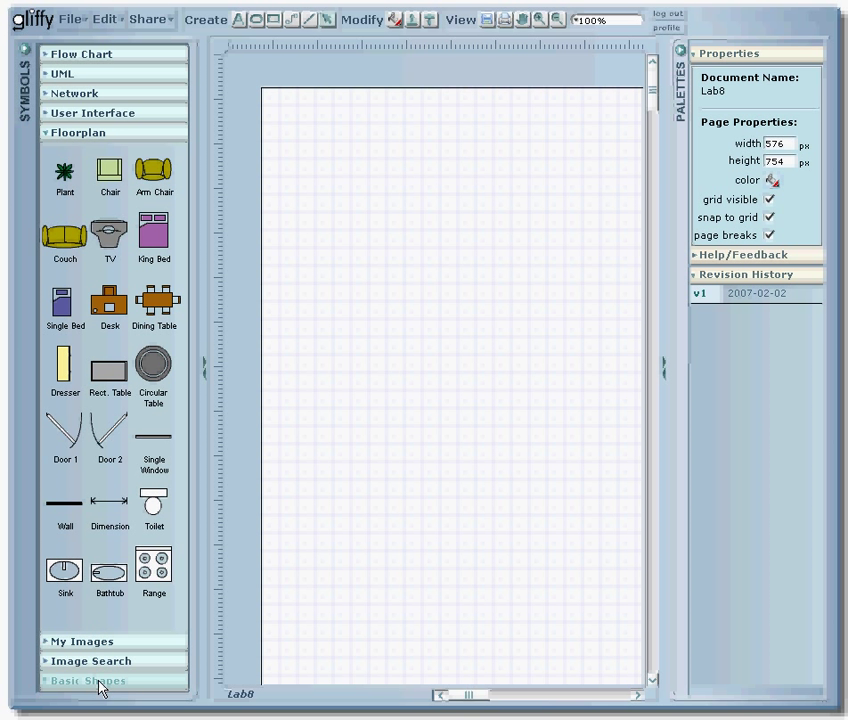
pyautogui.click(88, 680)
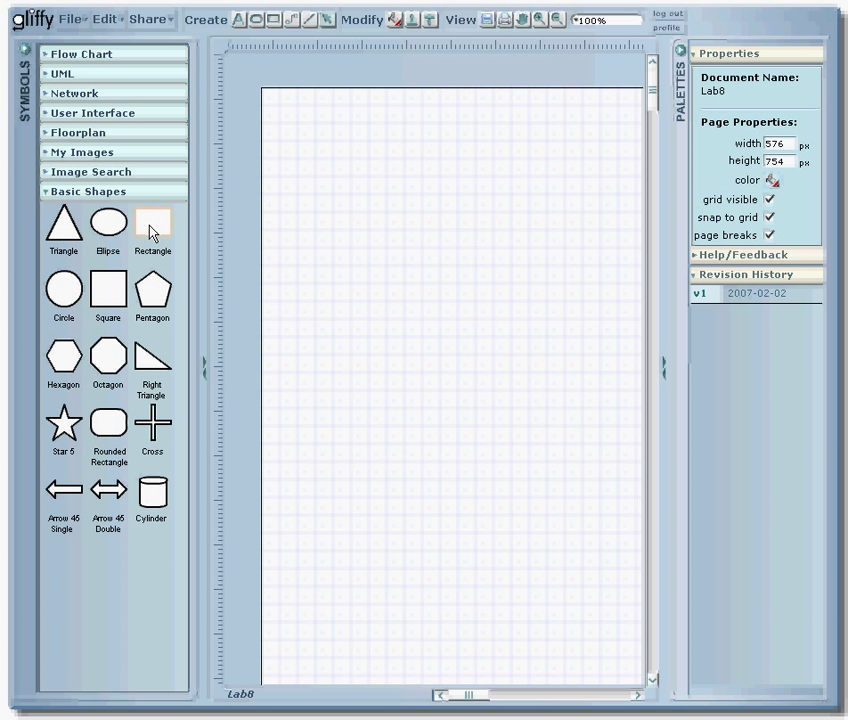
# - Place a rectangle near the top of the Lab8 page and fill it purple
pyautogui.moveTo(152, 222); pyautogui.dragTo(376, 212)
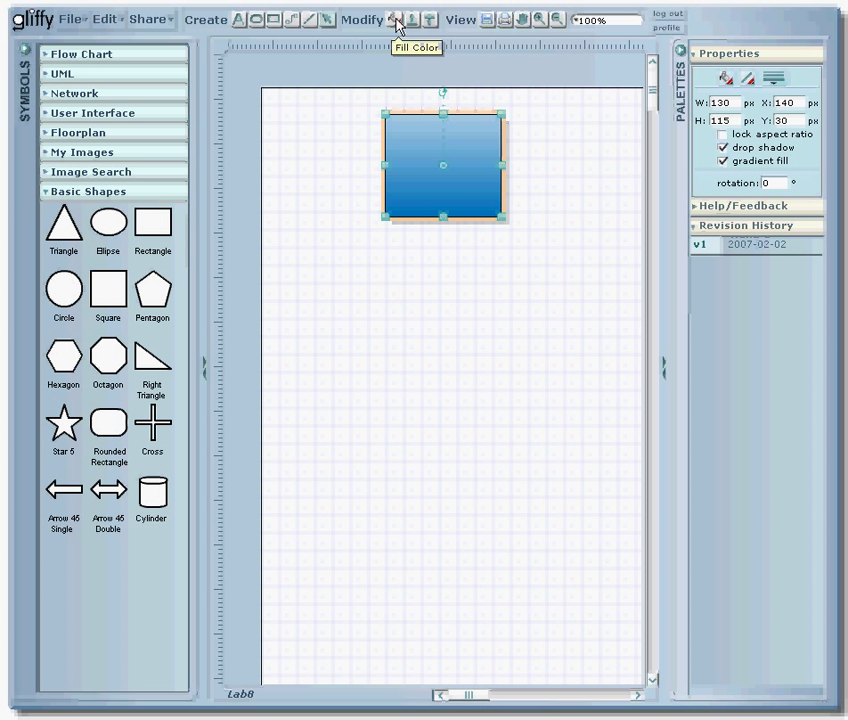
pyautogui.click(396, 20)
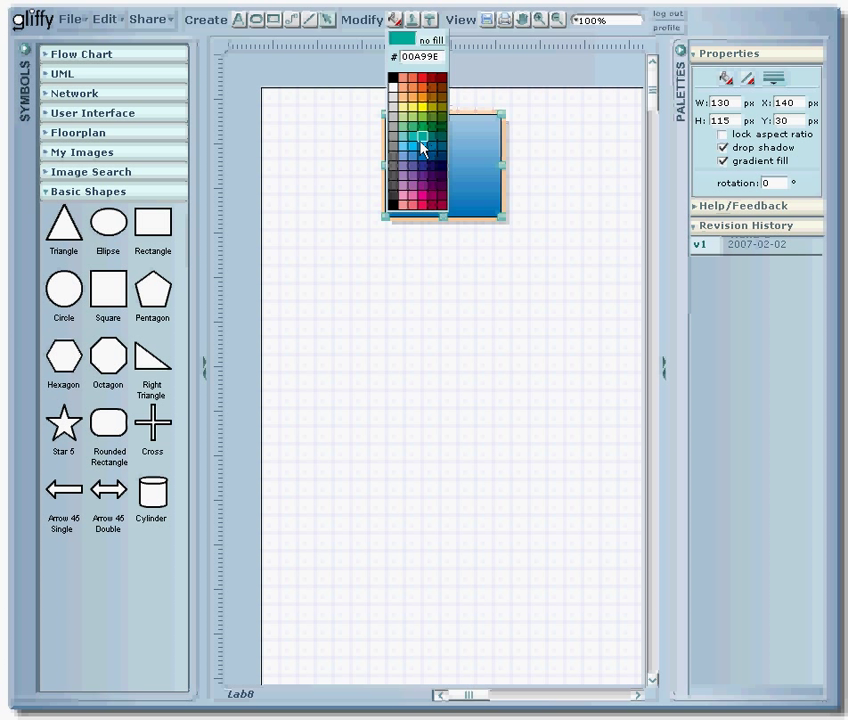
pyautogui.click(420, 148)
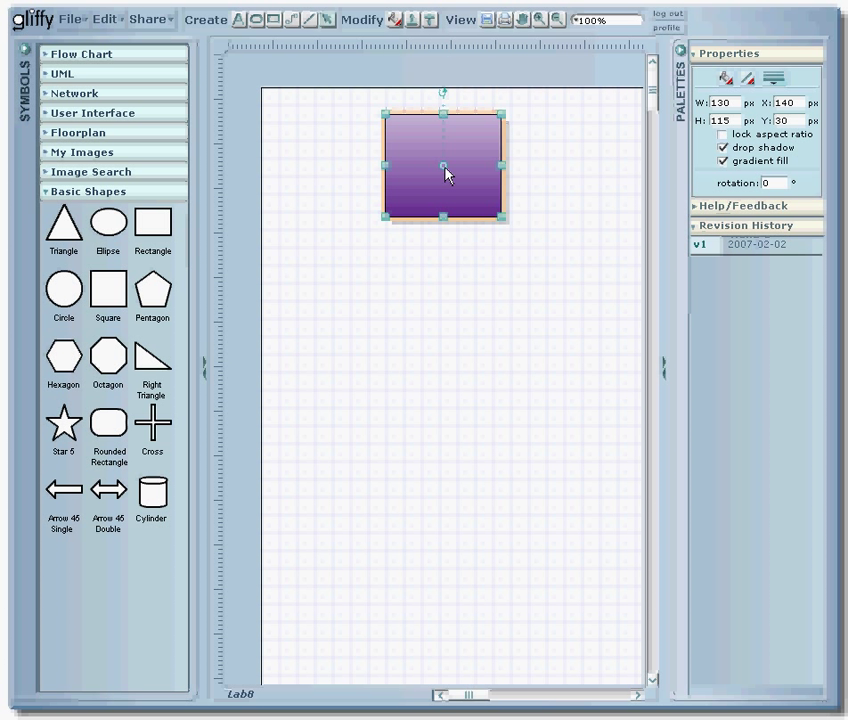
# - Label the purple rectangle 'Get out of bed' and set its font to Helvetica
pyautogui.doubleClick(444, 164)
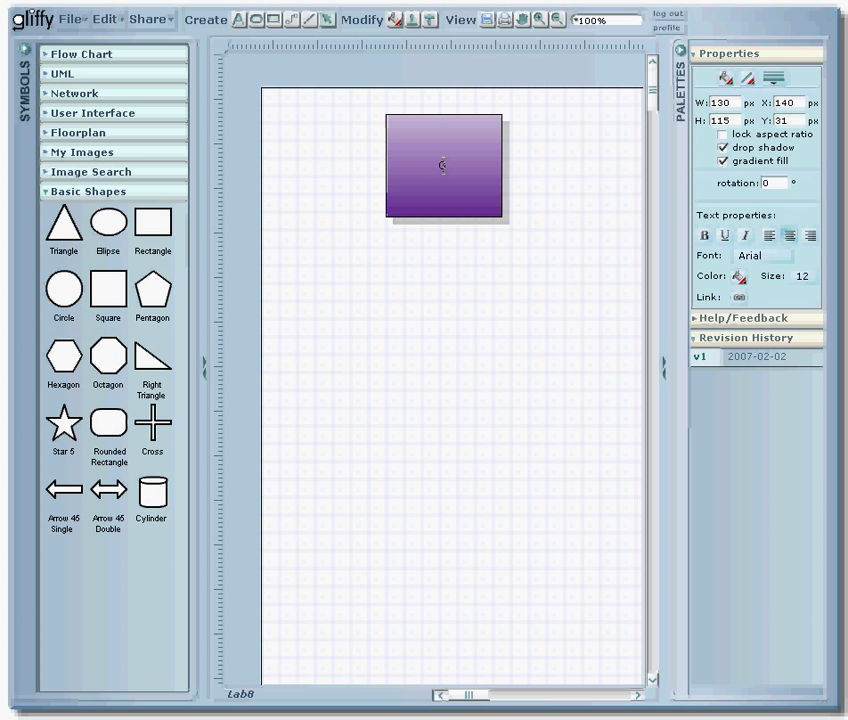
pyautogui.write('Get out')
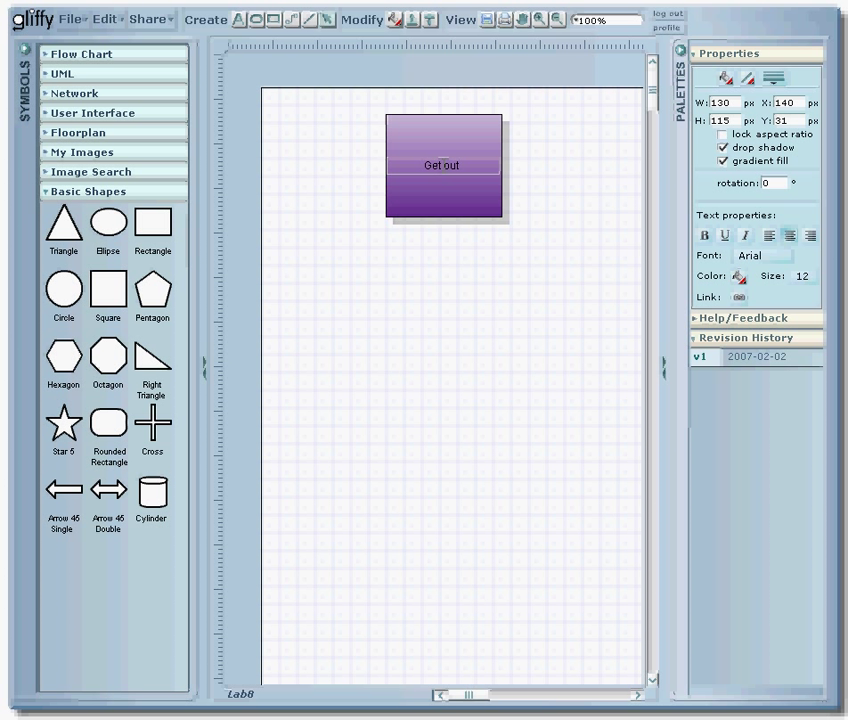
pyautogui.write('of bed')
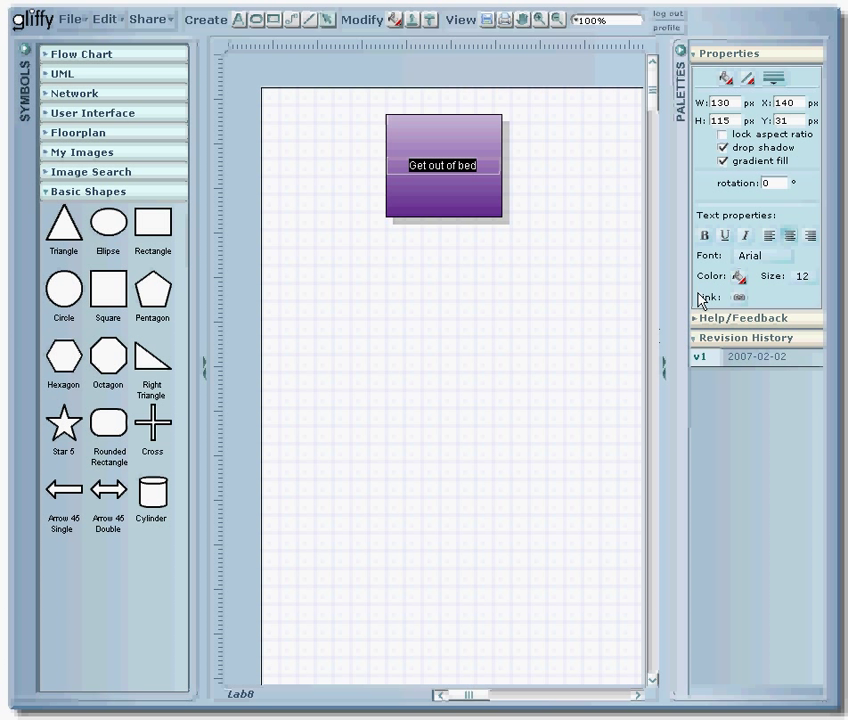
pyautogui.moveTo(704, 236)
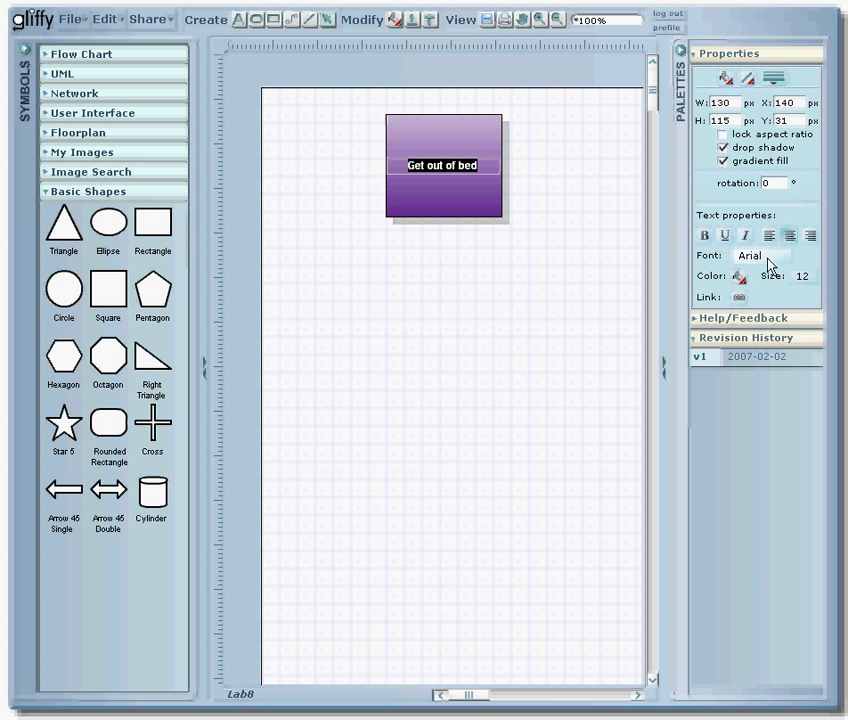
pyautogui.click(764, 256)
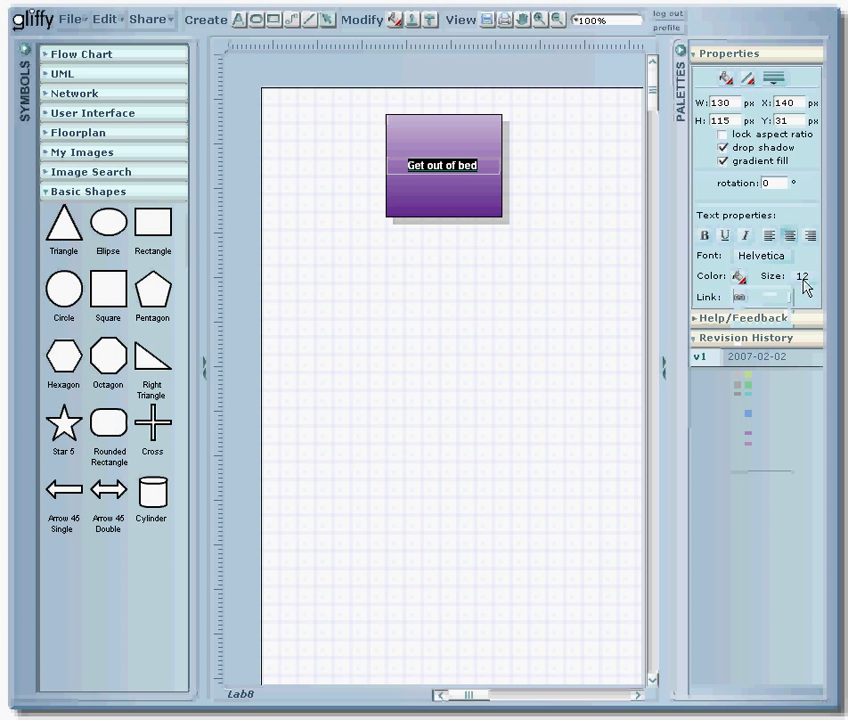
pyautogui.click(804, 276)
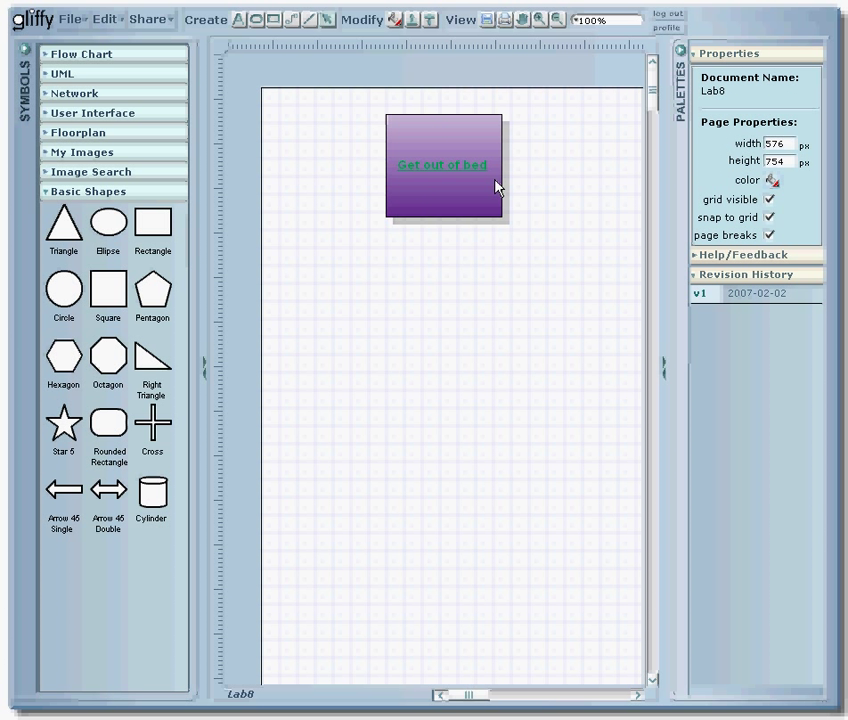
pyautogui.moveTo(108, 288)
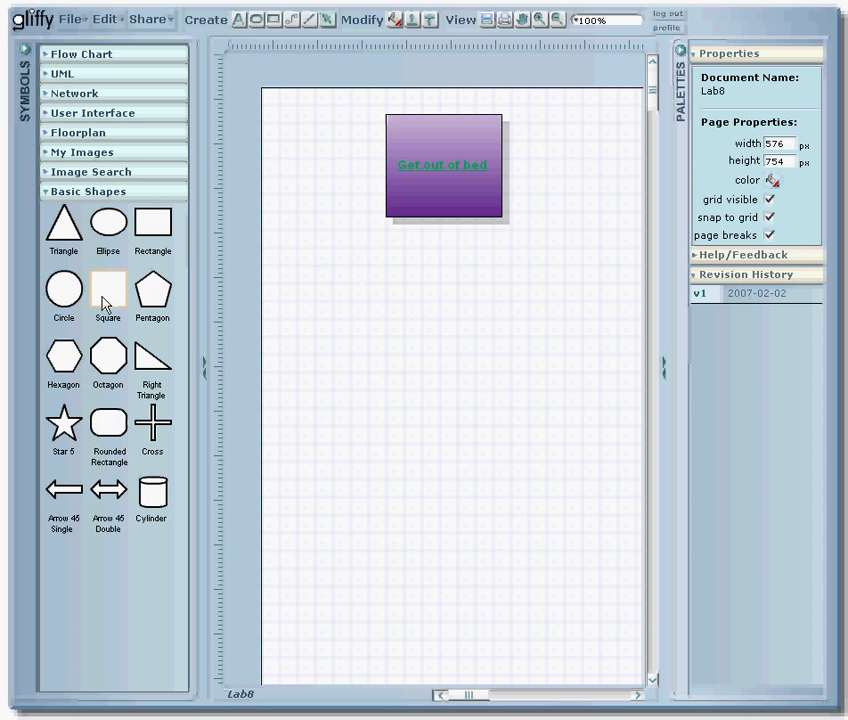
# - Place a circle below the 'Get out of bed' box
pyautogui.moveTo(62, 288); pyautogui.dragTo(328, 300)
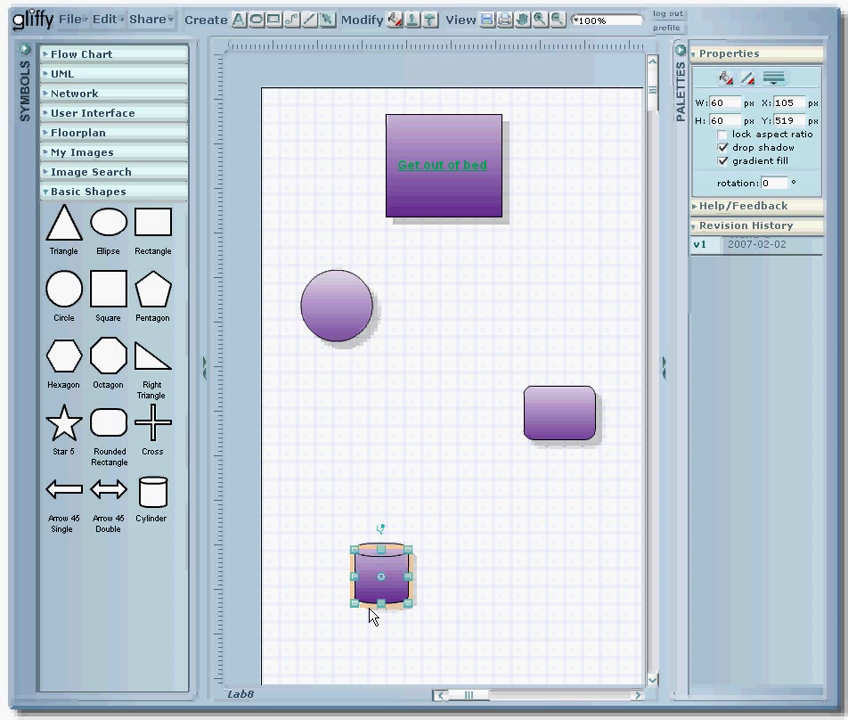
pyautogui.moveTo(456, 180)
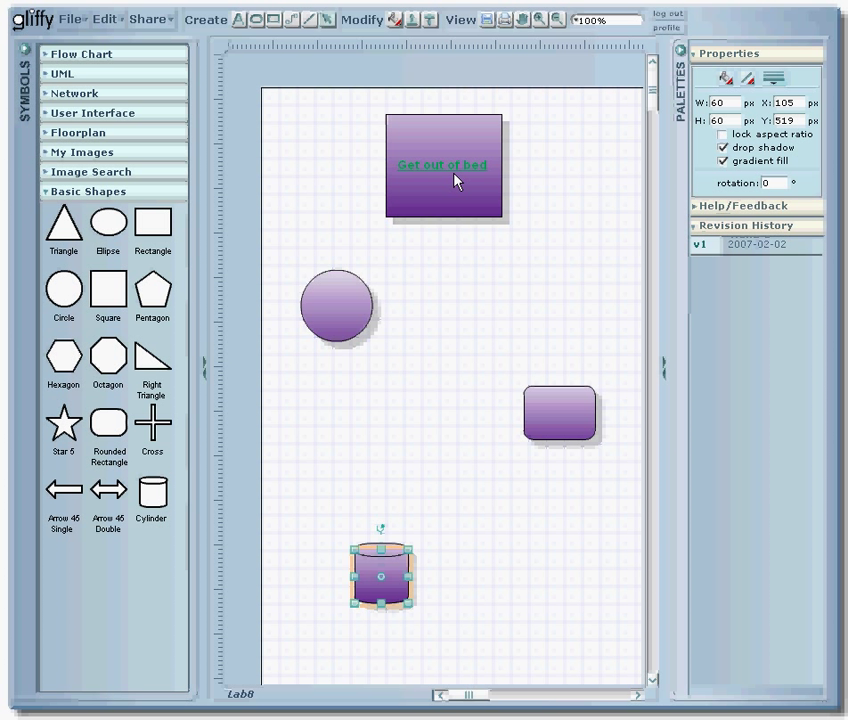
pyautogui.click(400, 20)
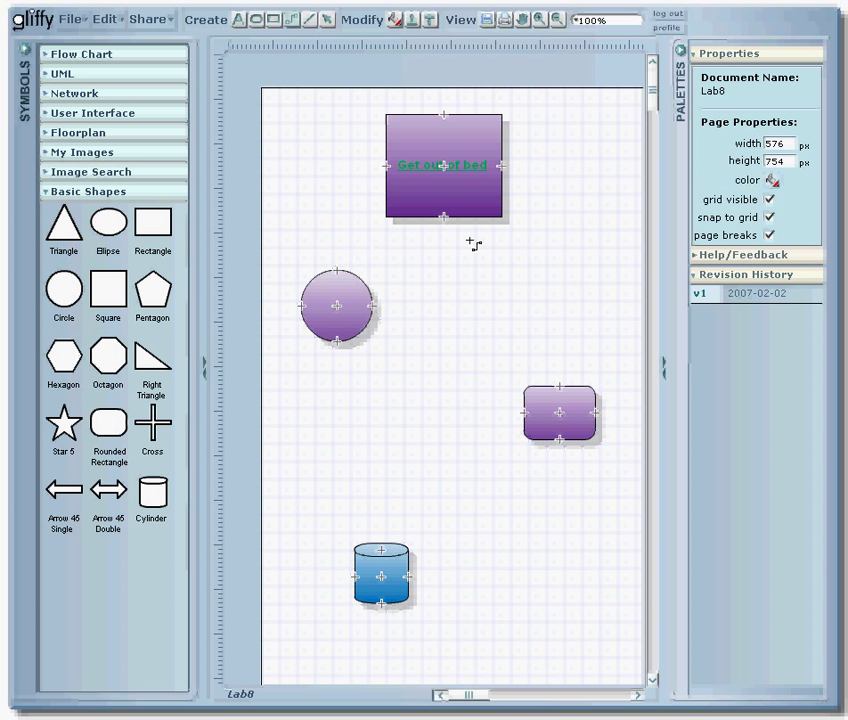
pyautogui.moveTo(466, 252)
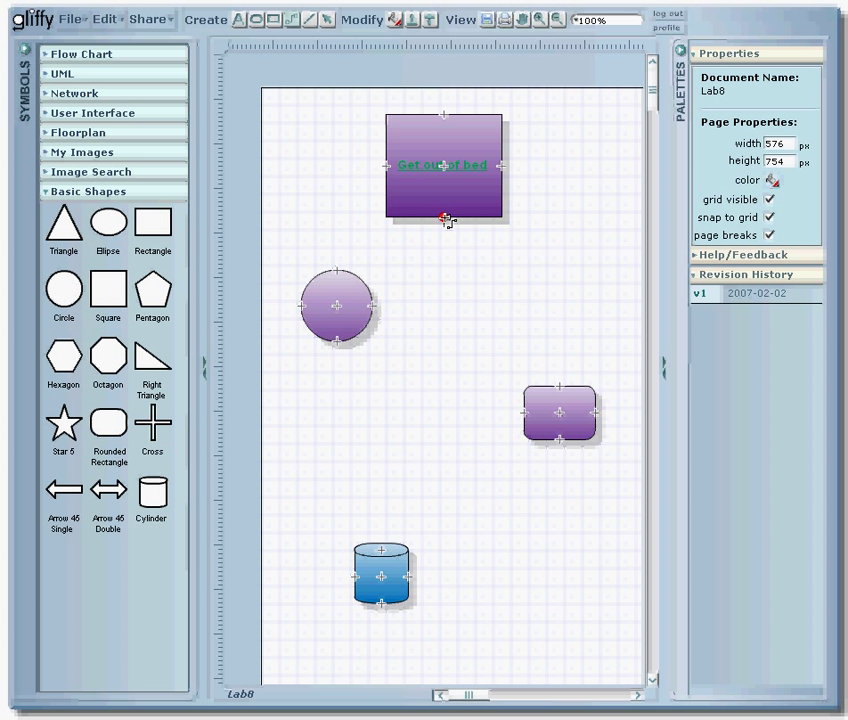
# - Connect 'Get out of bed' to the circle with a straight dashed arrow ending at the circle
pyautogui.moveTo(444, 218); pyautogui.dragTo(396, 300)
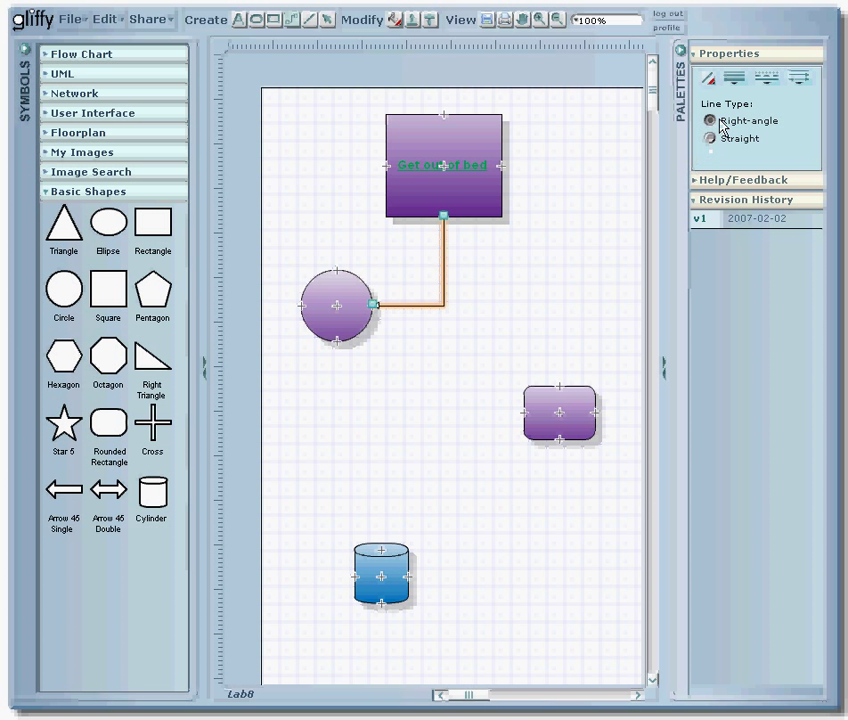
pyautogui.moveTo(730, 92)
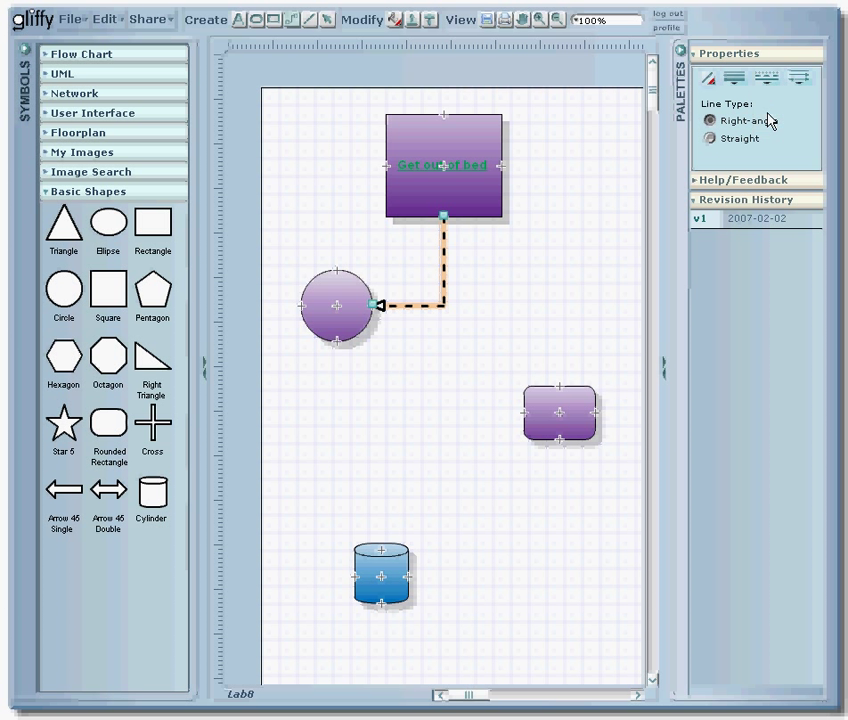
pyautogui.click(800, 78)
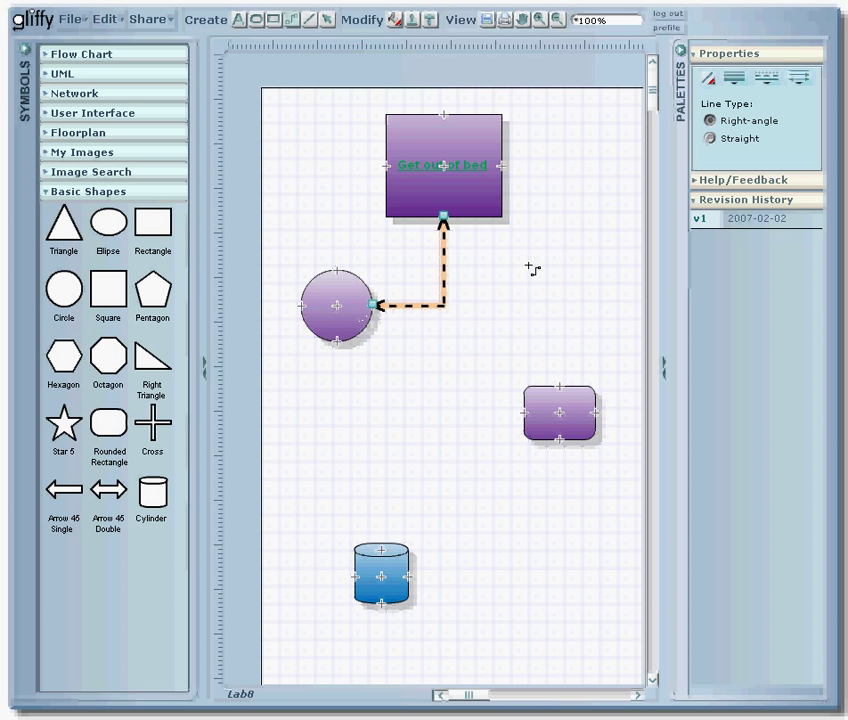
pyautogui.click(800, 78)
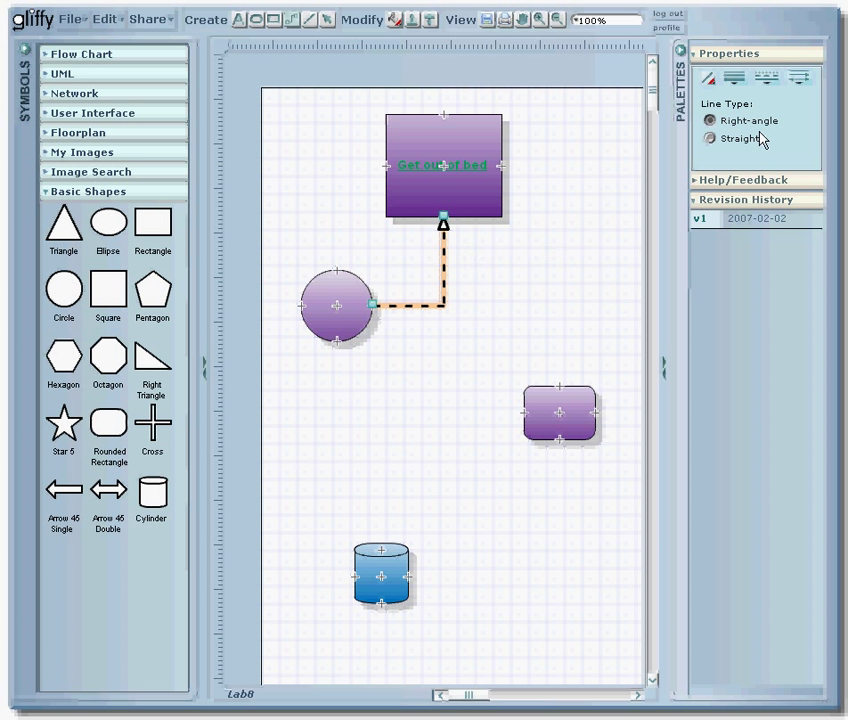
pyautogui.click(800, 78)
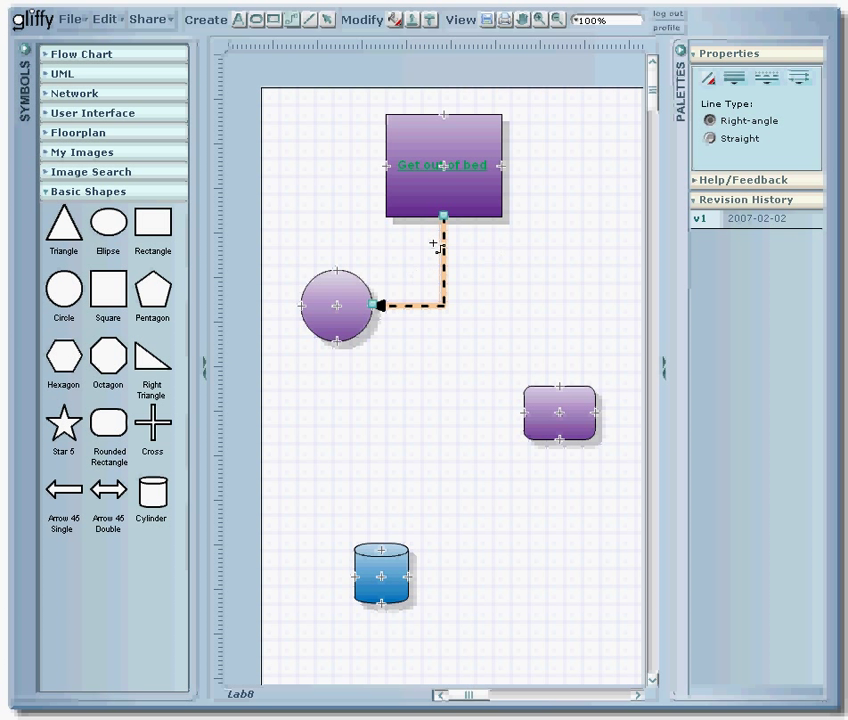
pyautogui.click(708, 138)
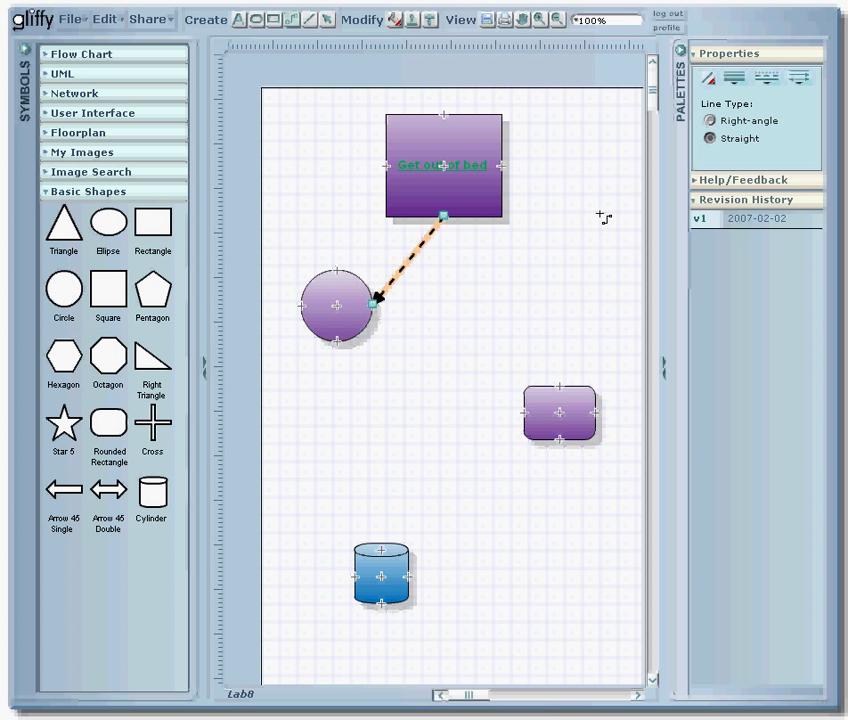
pyautogui.moveTo(338, 340)
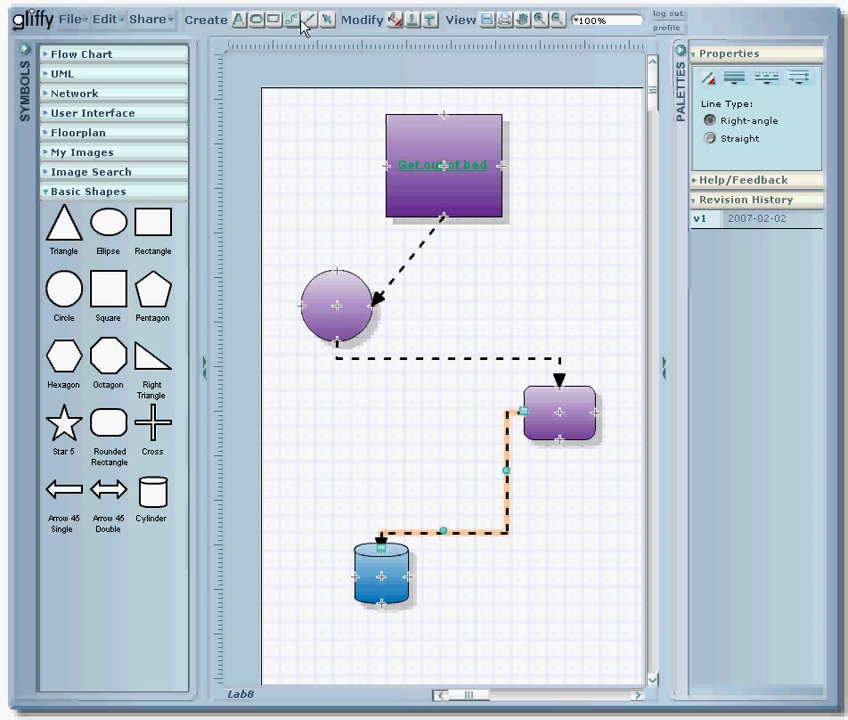
# - Label the circle 'Eat Breakfast'
pyautogui.click(338, 304)
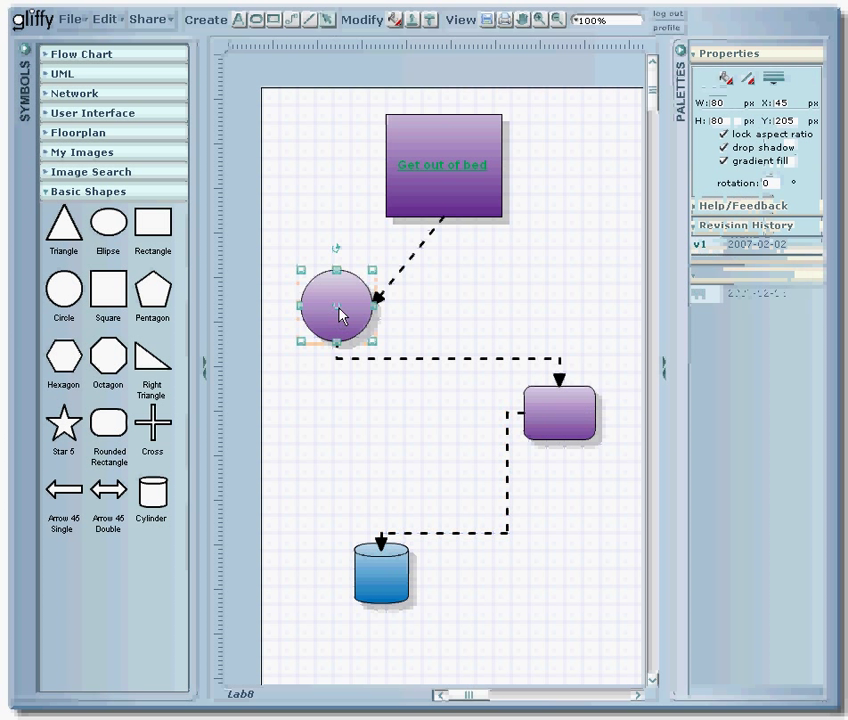
pyautogui.doubleClick(336, 302)
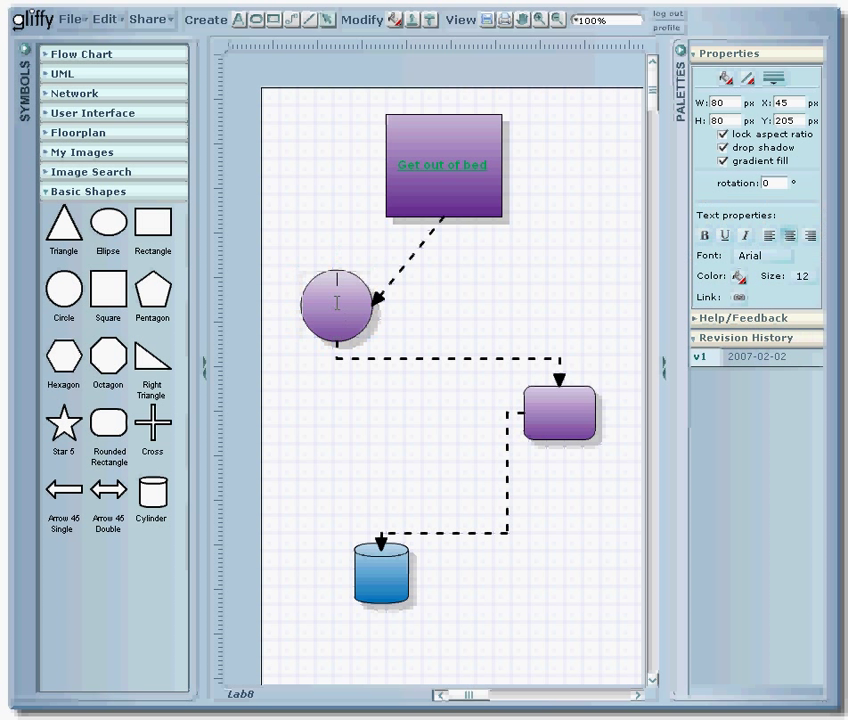
pyautogui.write('Eat')
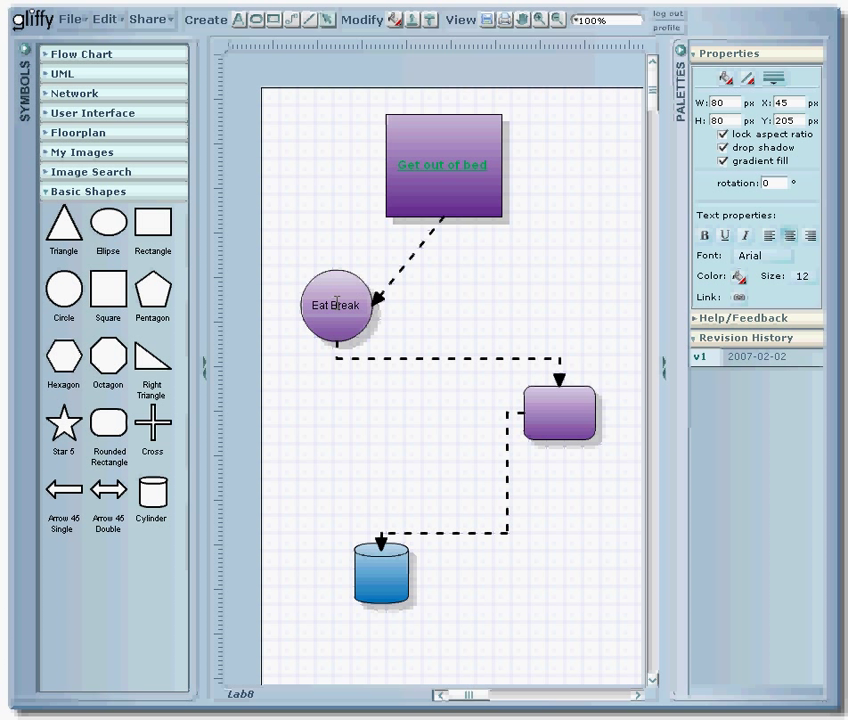
pyautogui.write('Breakfast')
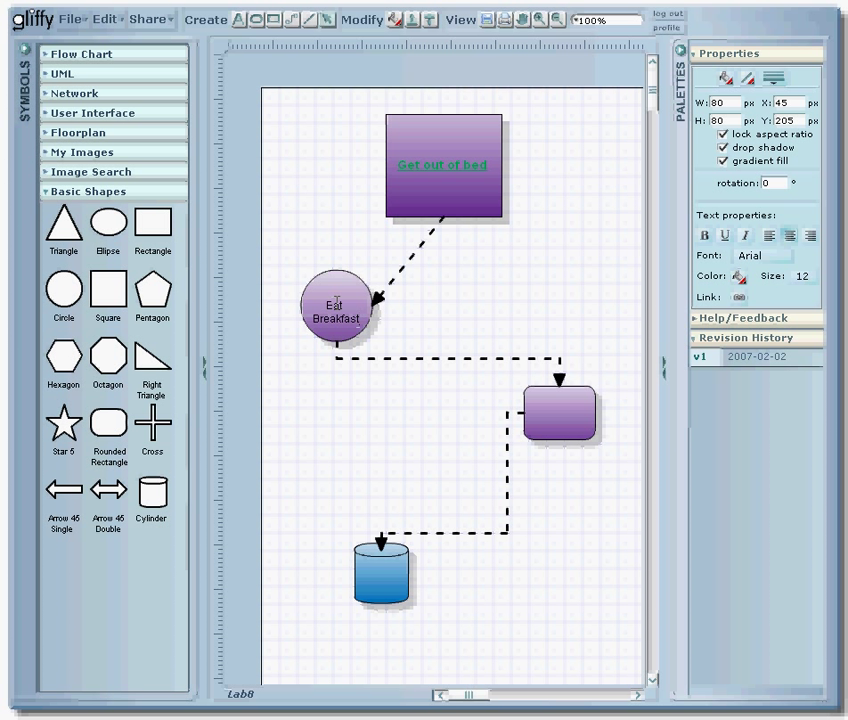
# - Label the rounded box 'Take a Shower' and the cylinder 'Go to work'
pyautogui.click(560, 412)
pyautogui.write('Take a')
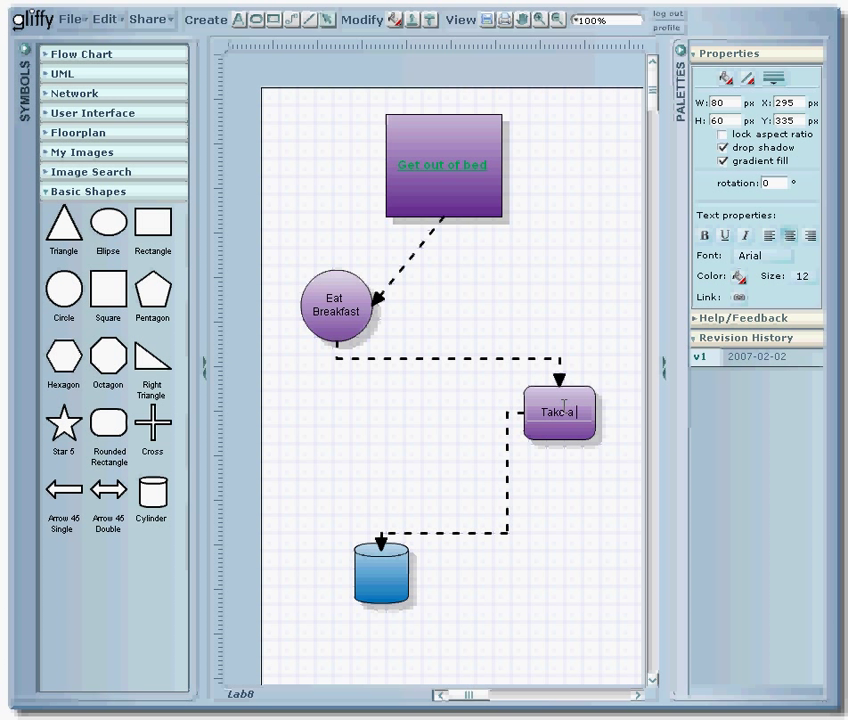
pyautogui.write('Shower')
pyautogui.click(382, 572)
pyautogui.write('Go to')
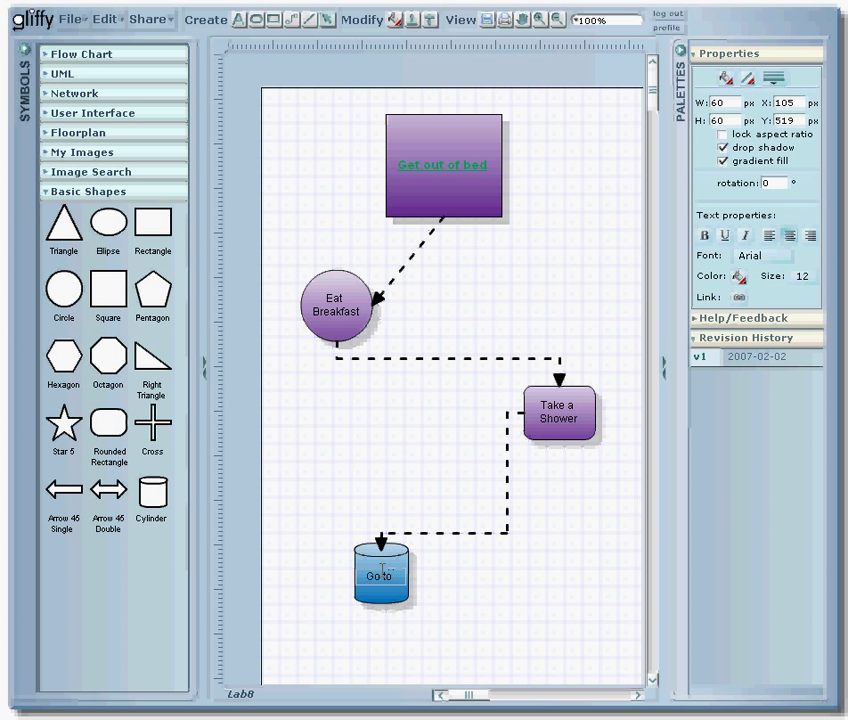
pyautogui.write('work')
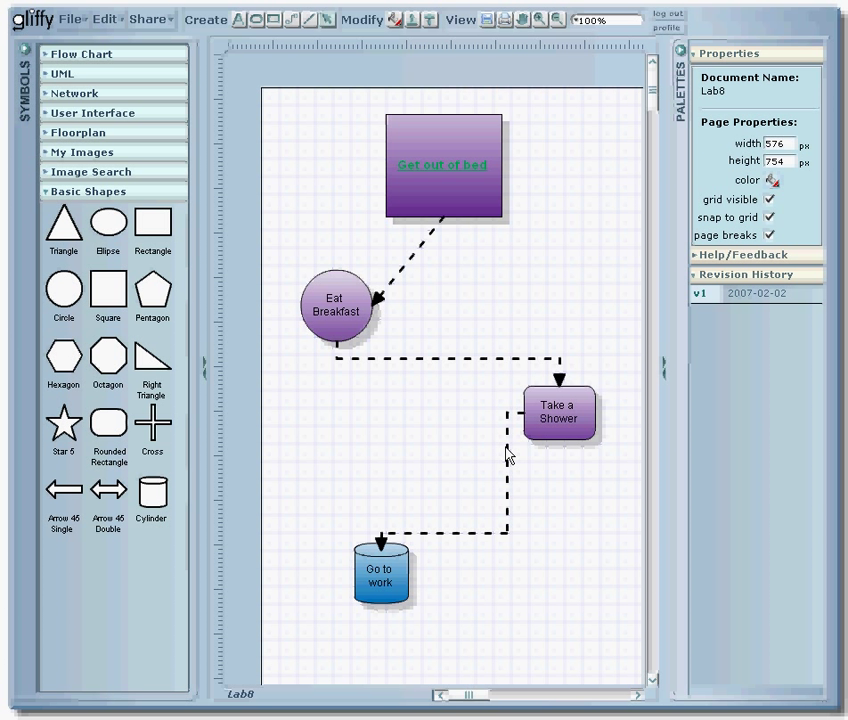
pyautogui.moveTo(490, 332)
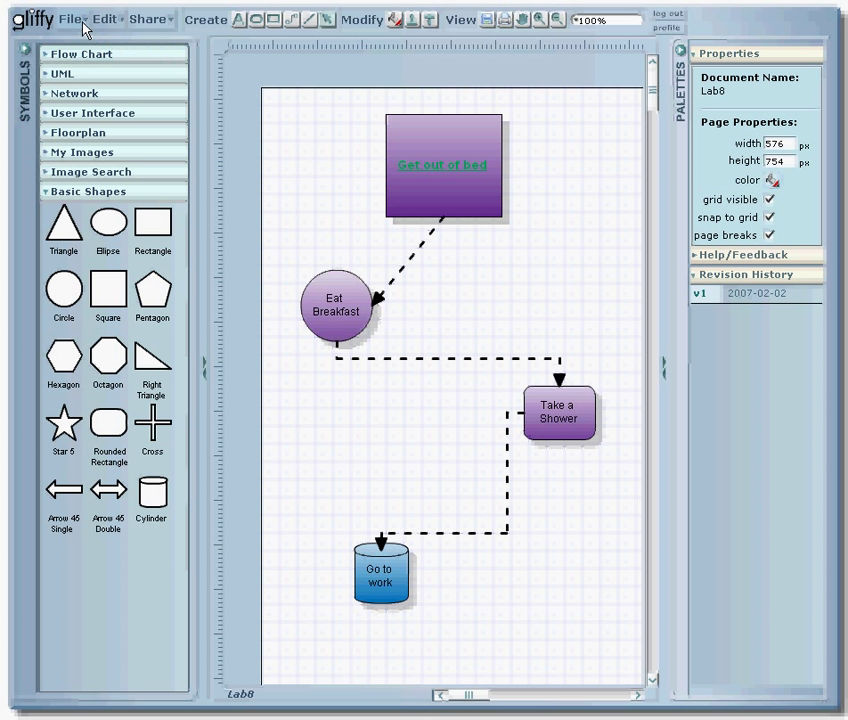
# - Save the Lab8 flowchart, creating a second revision in its history
pyautogui.click(70, 20)
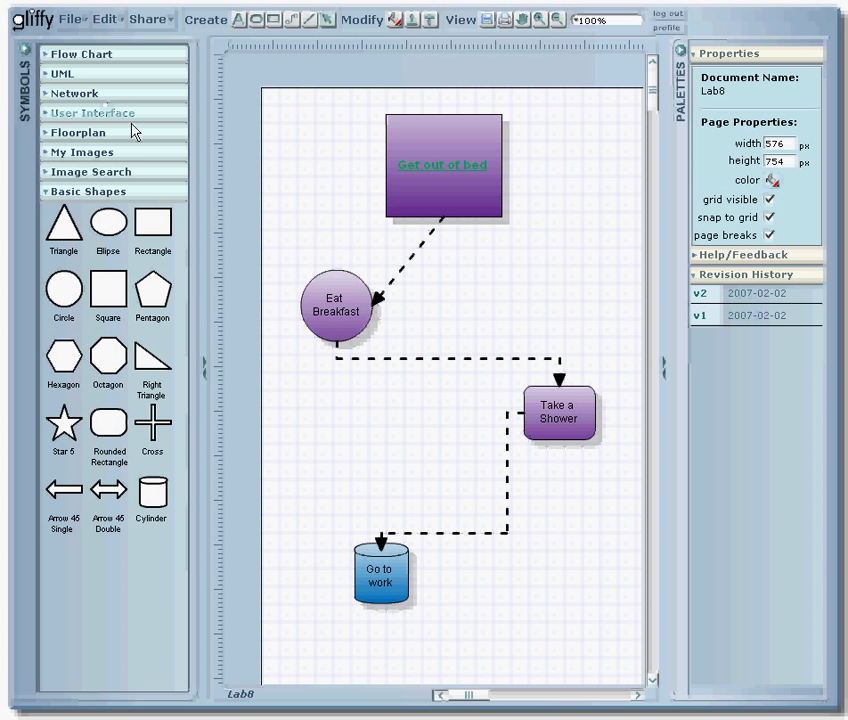
pyautogui.moveTo(584, 336)
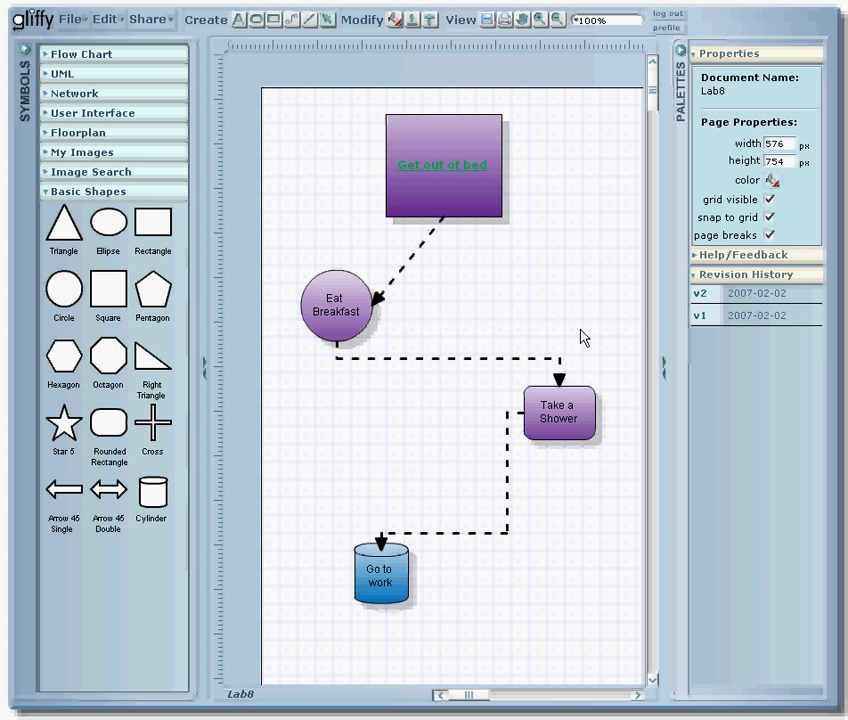
pyautogui.moveTo(410, 264)
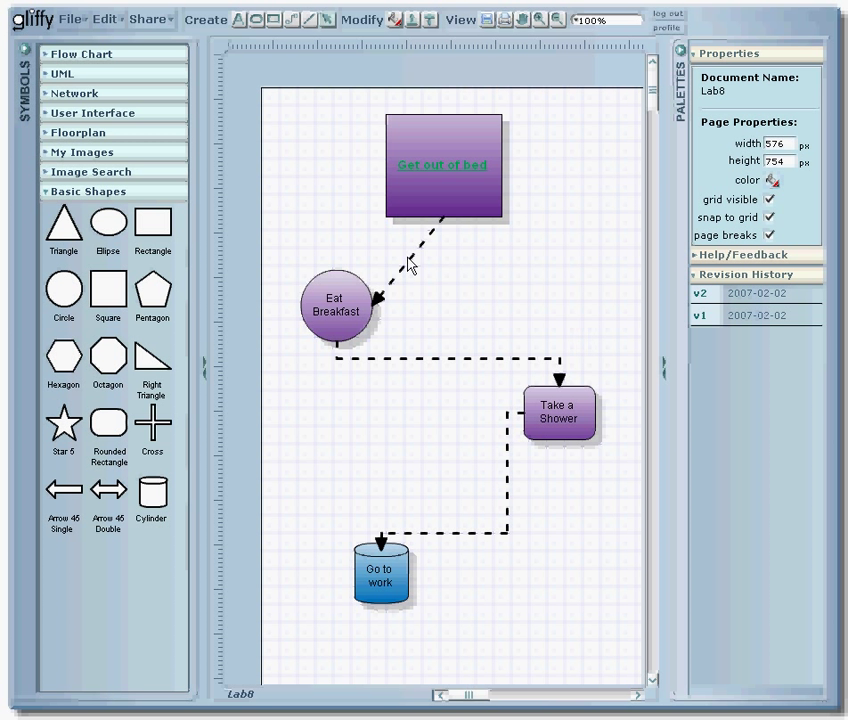
# - Export the flowchart as Lab8.jpg and save it to disk from Firefox's download prompt
pyautogui.click(70, 18)
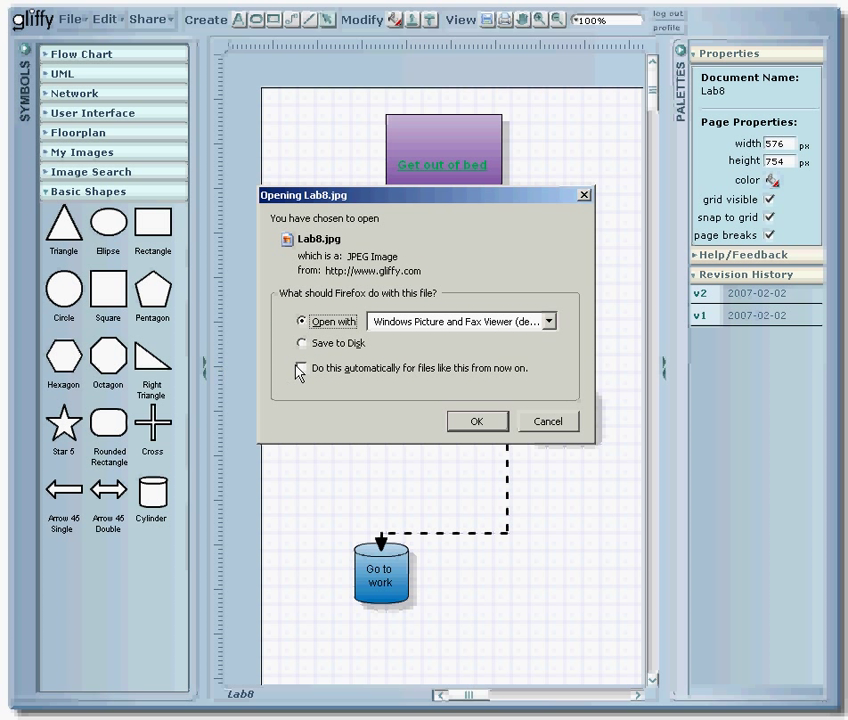
pyautogui.click(300, 344)
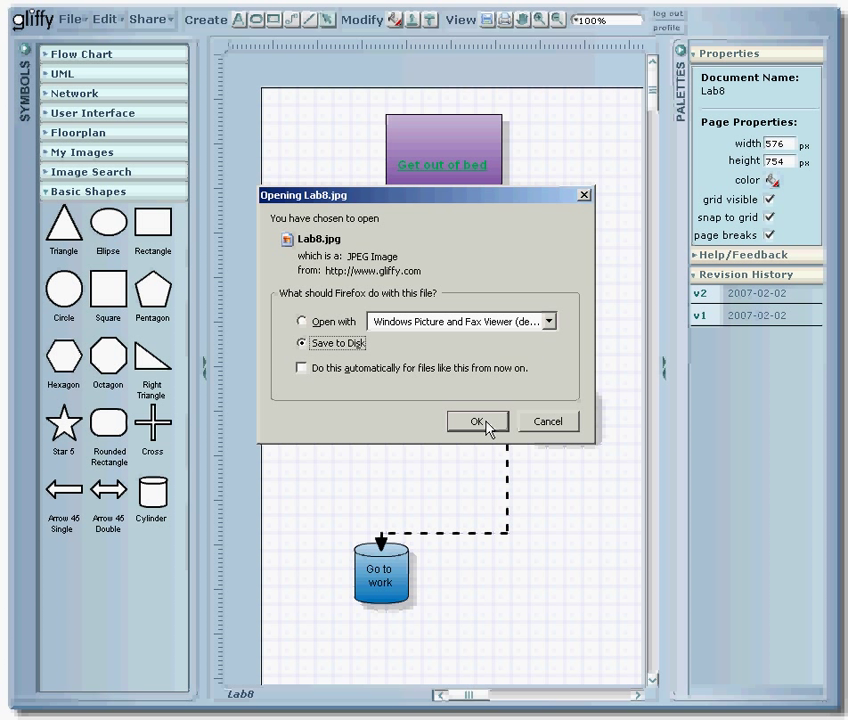
pyautogui.click(476, 420)
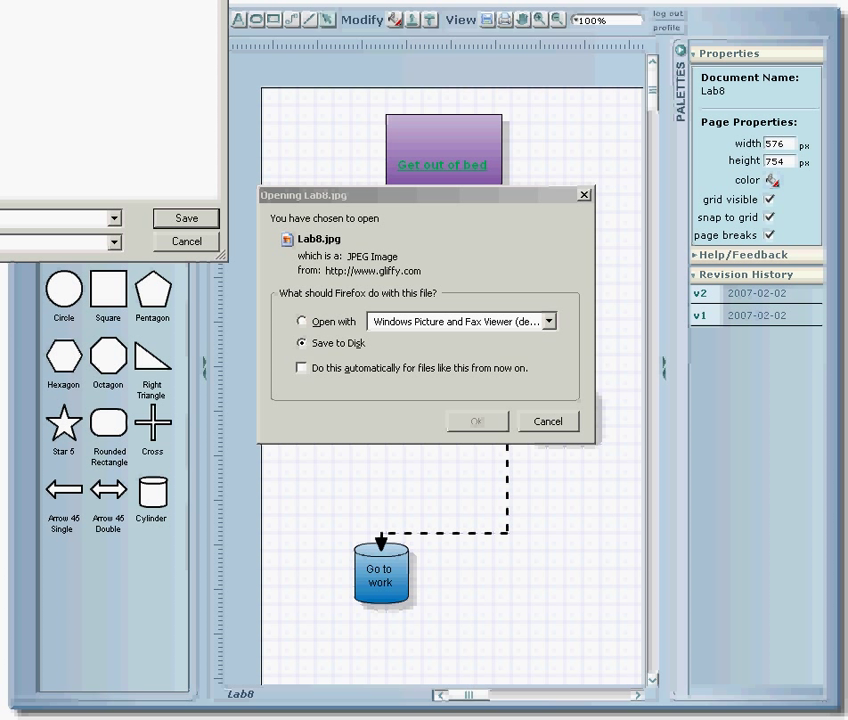
pyautogui.moveTo(512, 388)
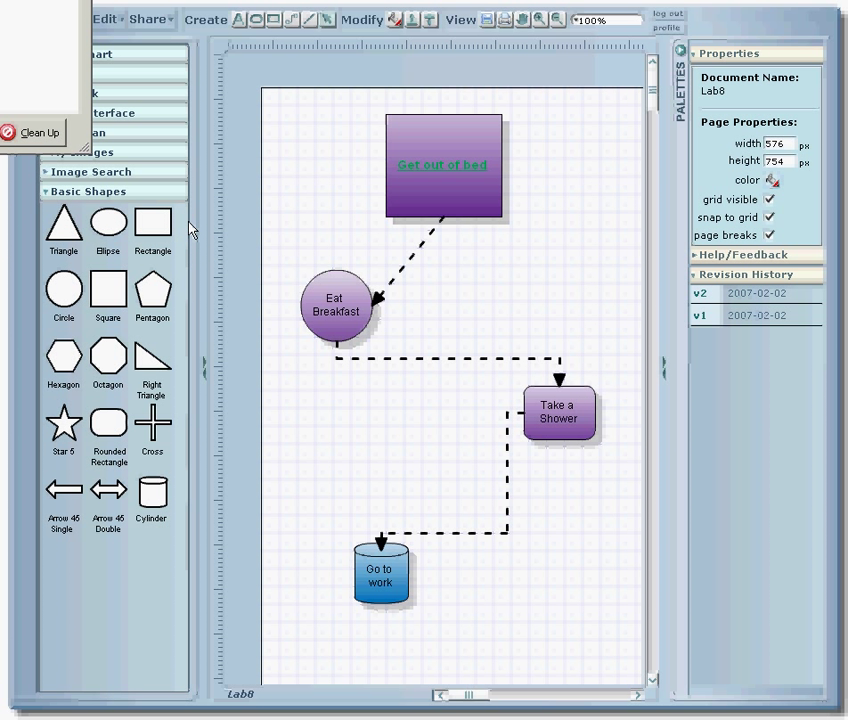
pyautogui.moveTo(192, 228)
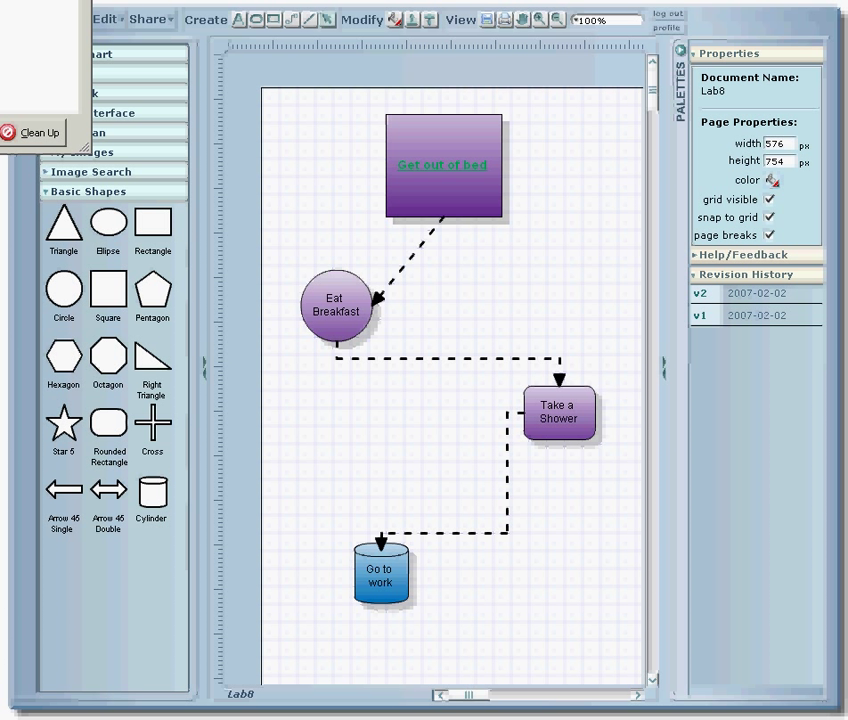
pyautogui.moveTo(44, 54)
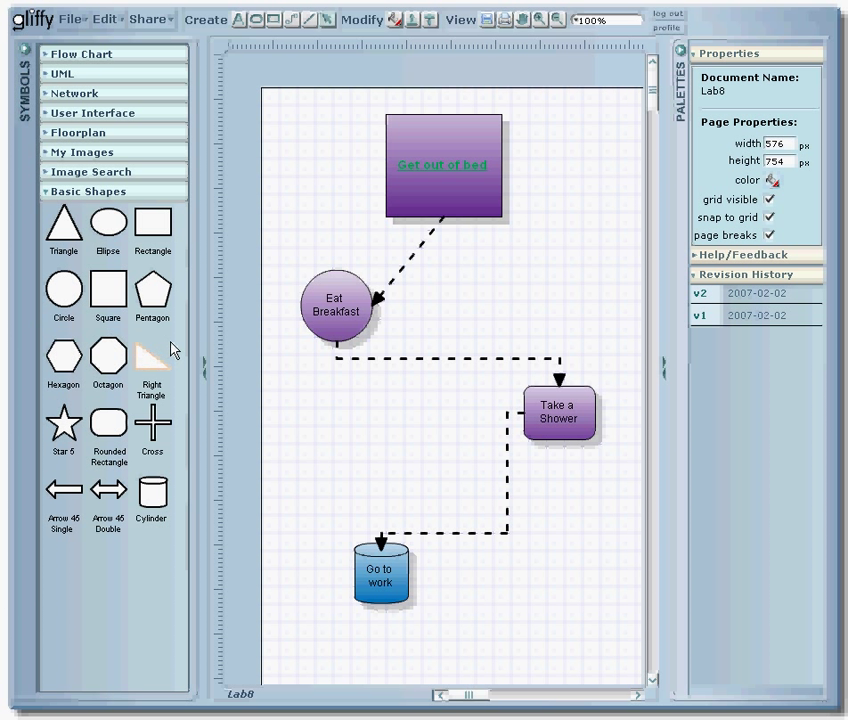
pyautogui.moveTo(168, 352)
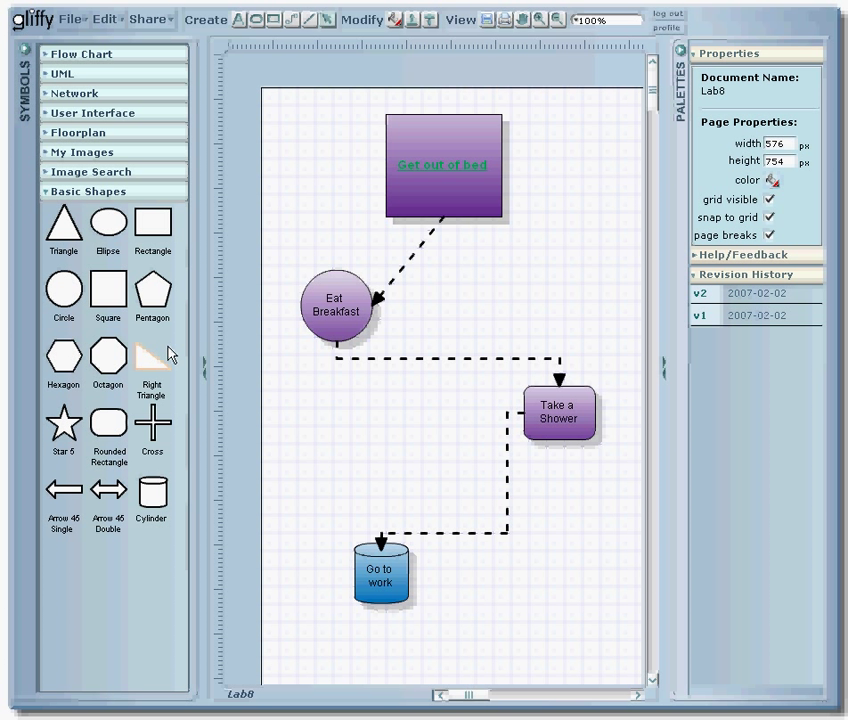
pyautogui.moveTo(170, 368)
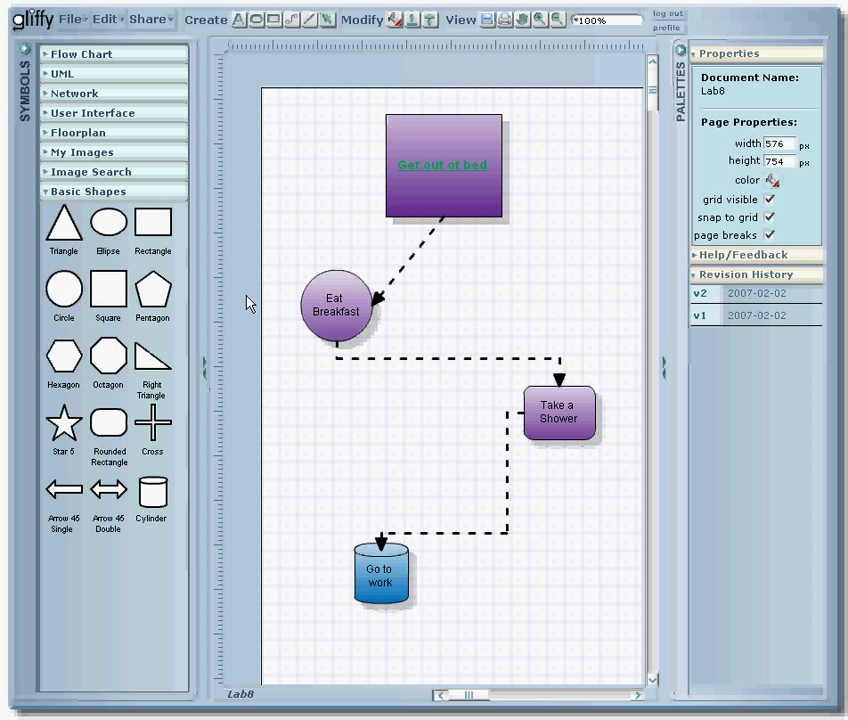
pyautogui.moveTo(208, 76)
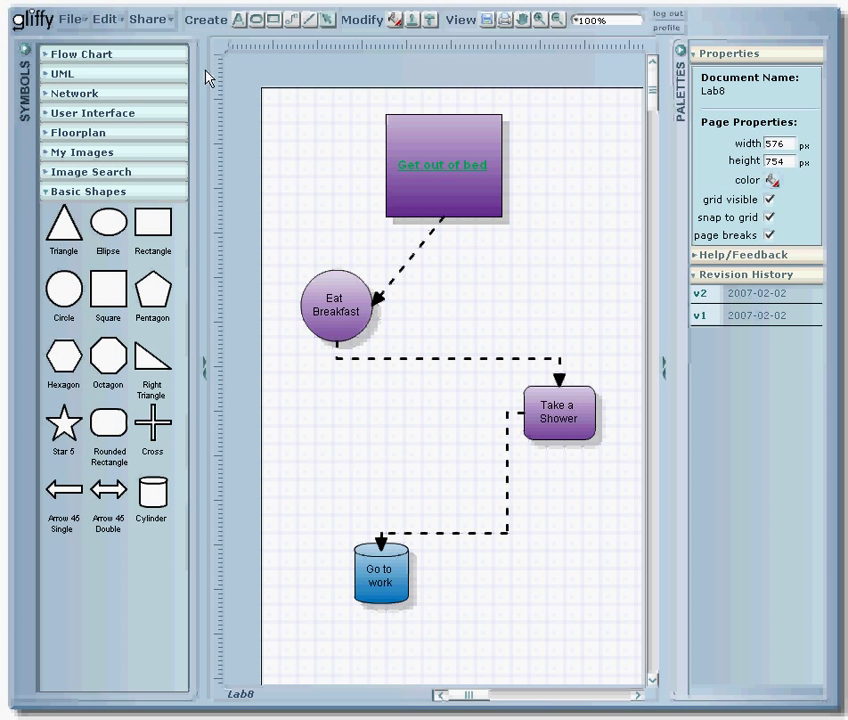